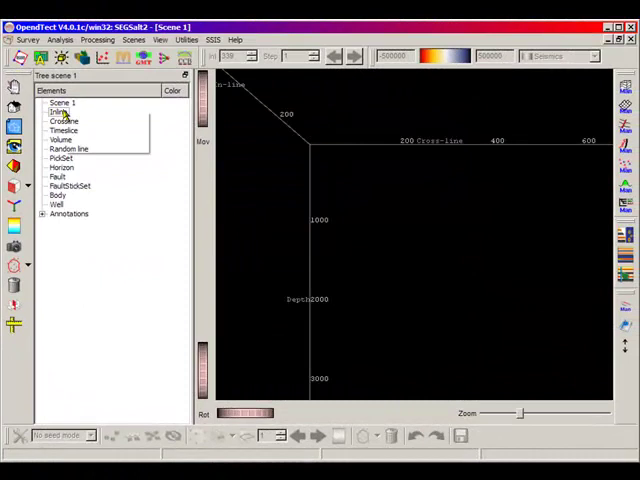
Add inline 339 with default FS Vel 100 data and a PreStack Vel 100 second layer
right_click(57, 112)
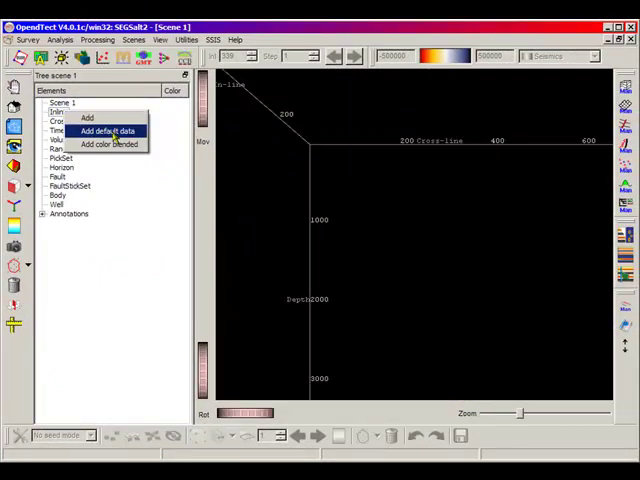
click(108, 131)
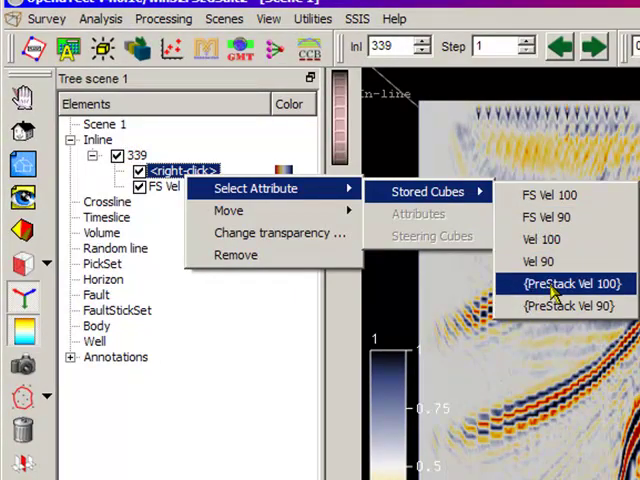
click(568, 283)
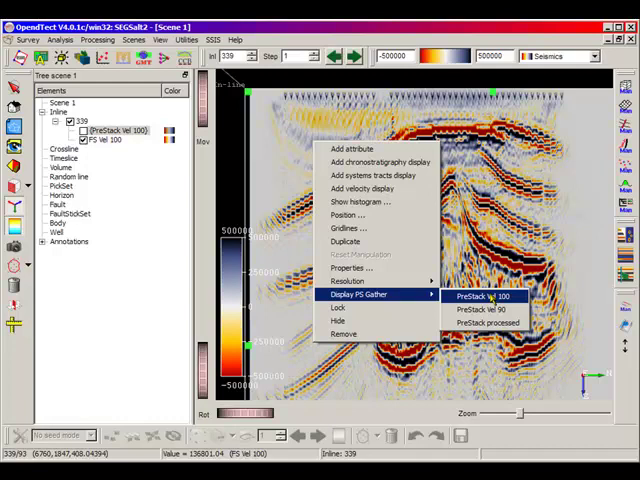
Show PreStack Vel 100 gathers along inline 339 and bring up the gather's options
click(481, 295)
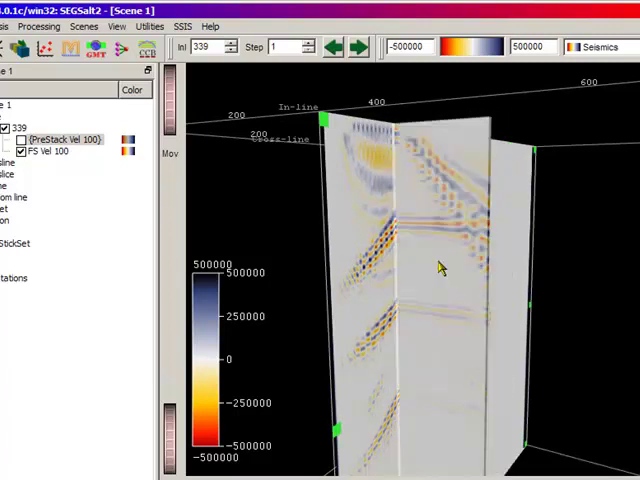
right_click(440, 268)
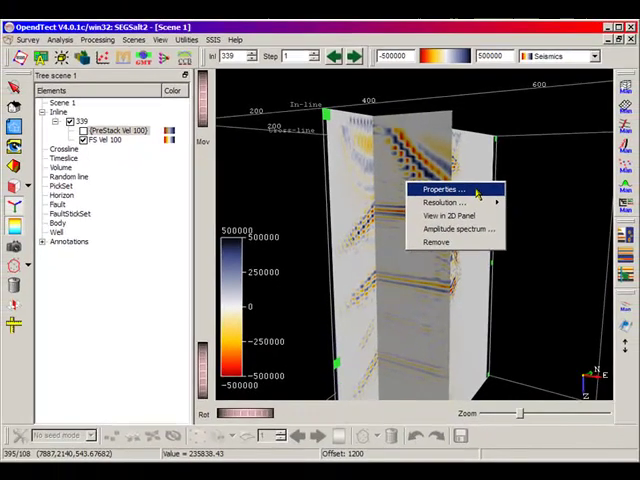
In the gather display properties, add Mute to the used preprocessing methods
click(435, 189)
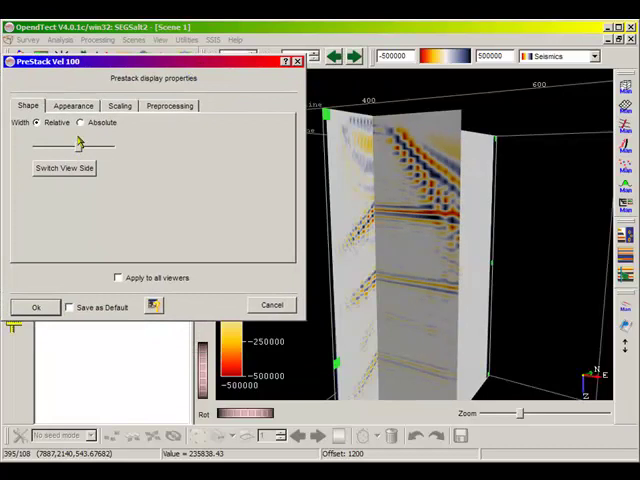
click(72, 105)
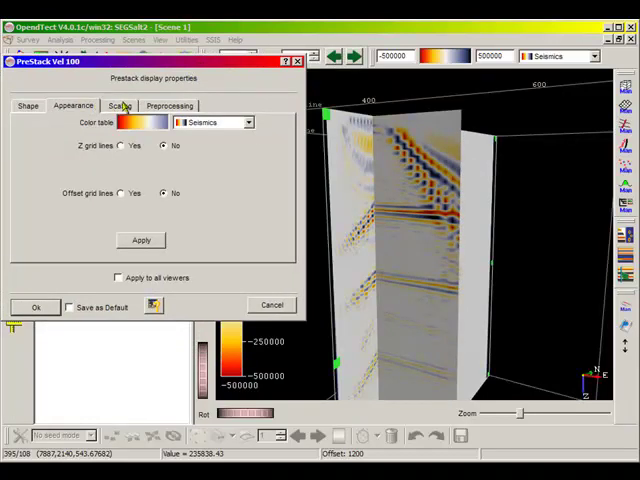
click(170, 105)
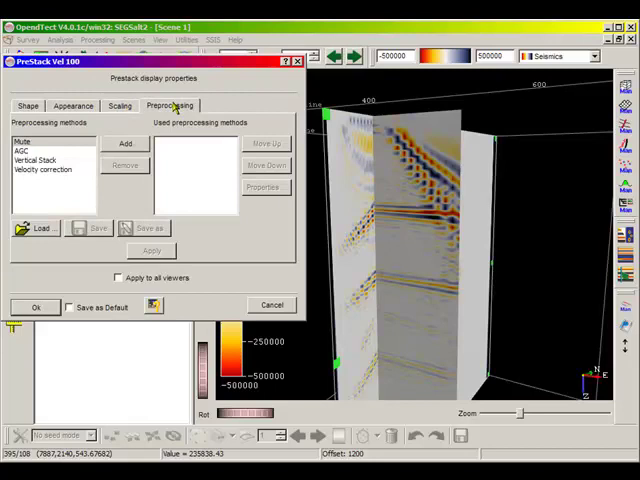
click(30, 139)
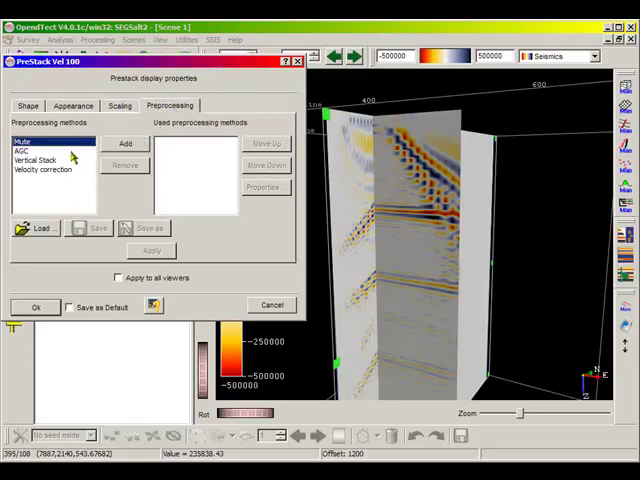
click(50, 160)
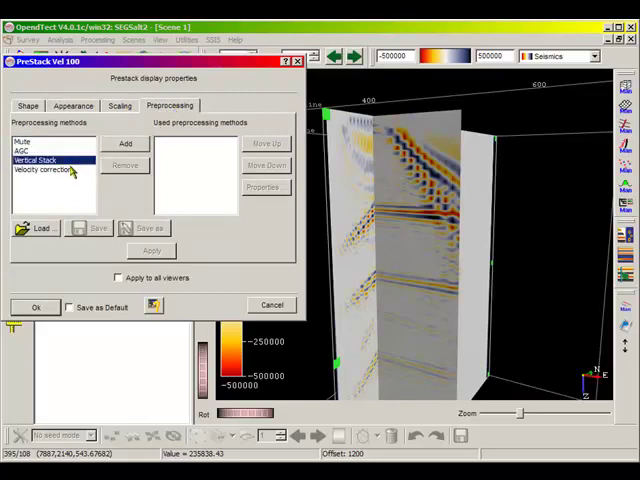
click(25, 141)
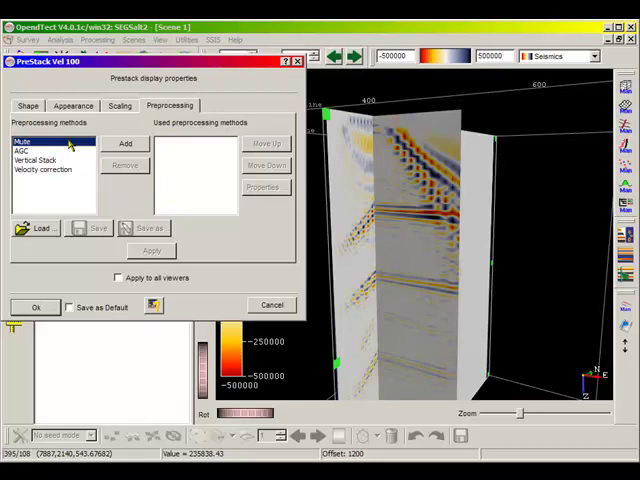
click(125, 143)
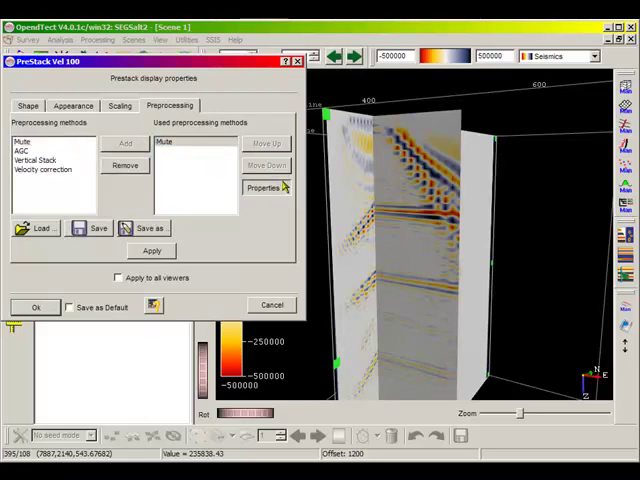
Set the Mute step to use the Mute top Vel100 definition
click(265, 187)
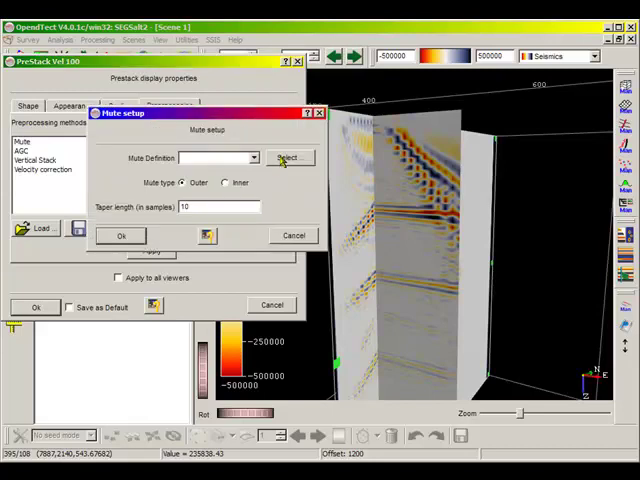
click(289, 158)
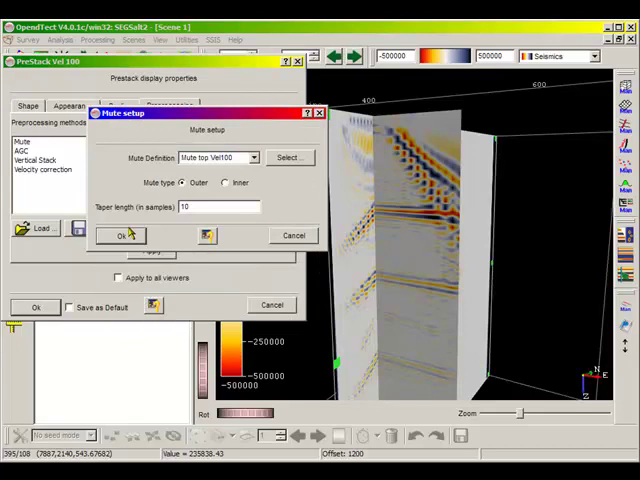
click(122, 235)
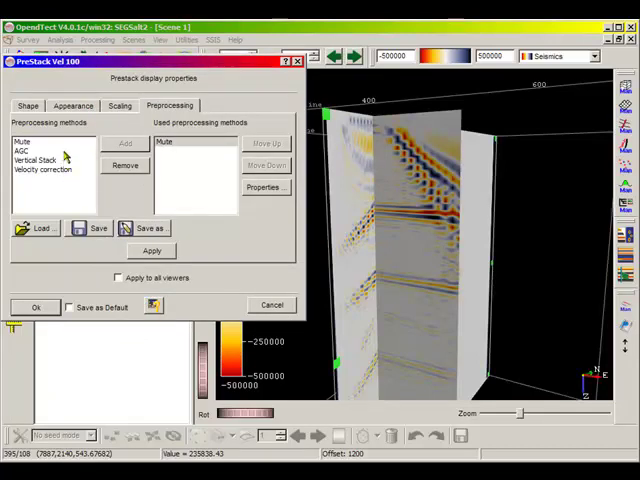
Add AGC scaling after Mute and confirm its settings
click(125, 143)
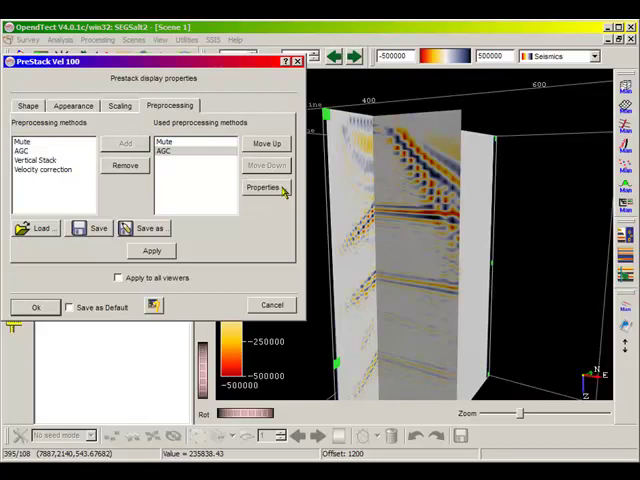
click(264, 188)
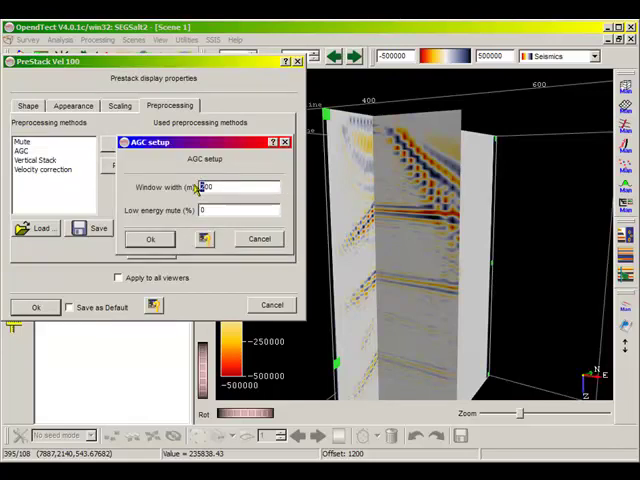
click(150, 239)
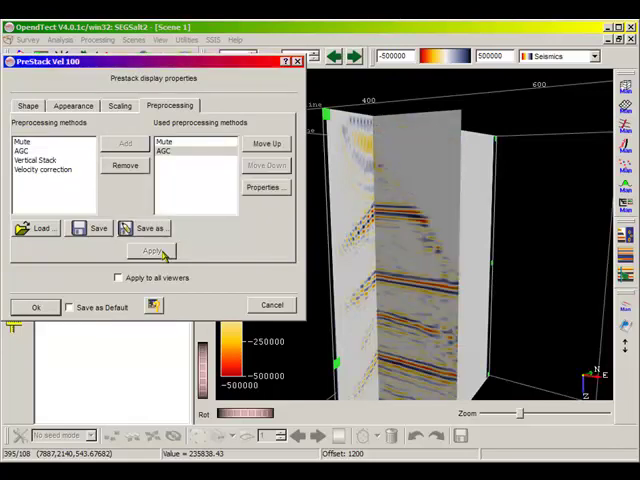
Save the Mute-plus-AGC chain over 'run pre-processing' and close the gather properties
click(146, 228)
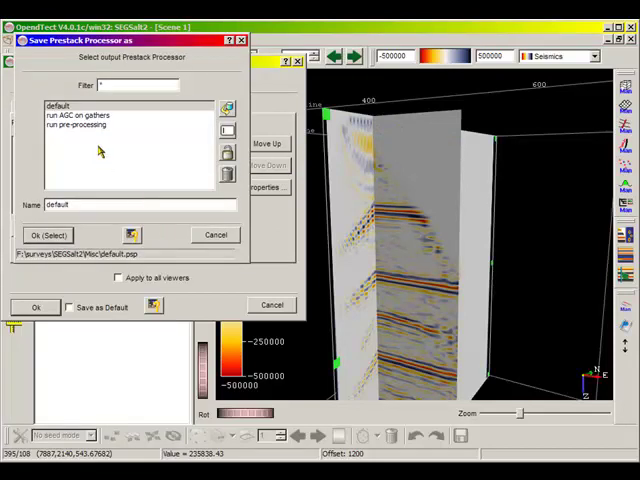
click(46, 234)
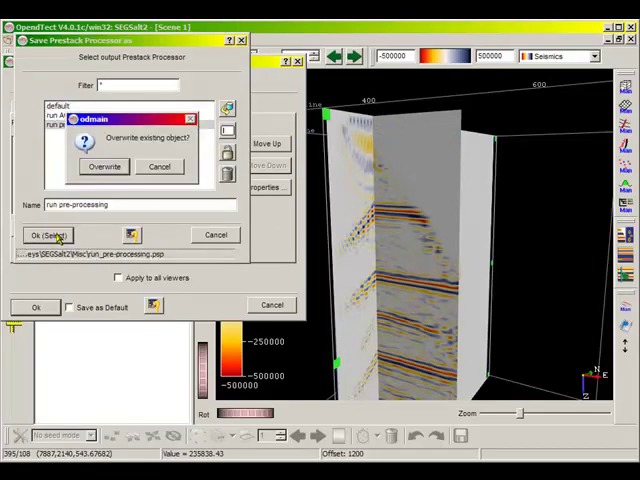
click(104, 166)
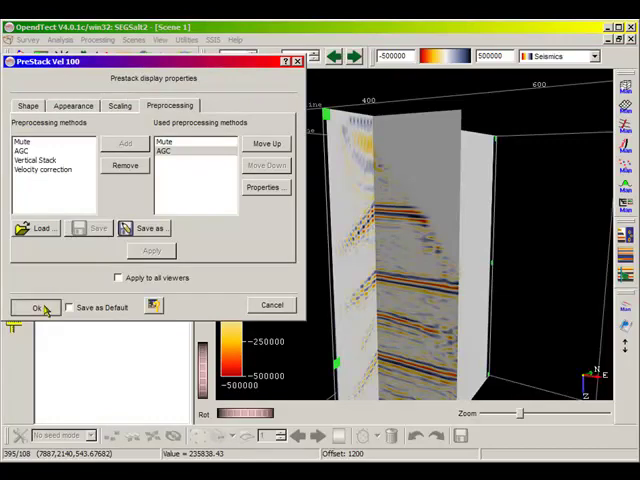
click(36, 307)
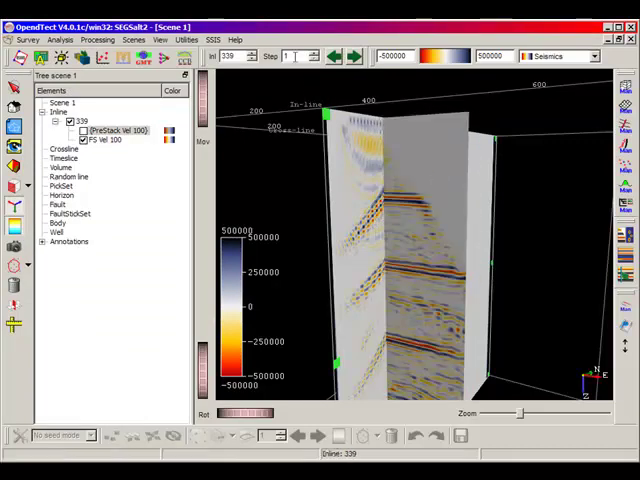
Enter 20 as the inline toolbar Step value
text(20)
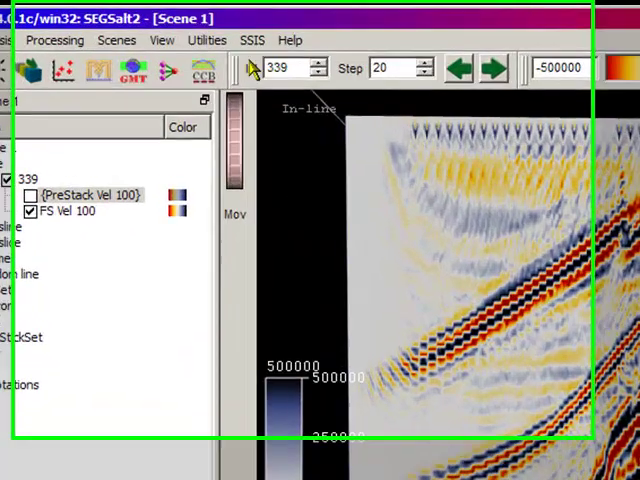
Set up pre-stack processing with run pre-processing, outputting to 'new prestack'
click(55, 40)
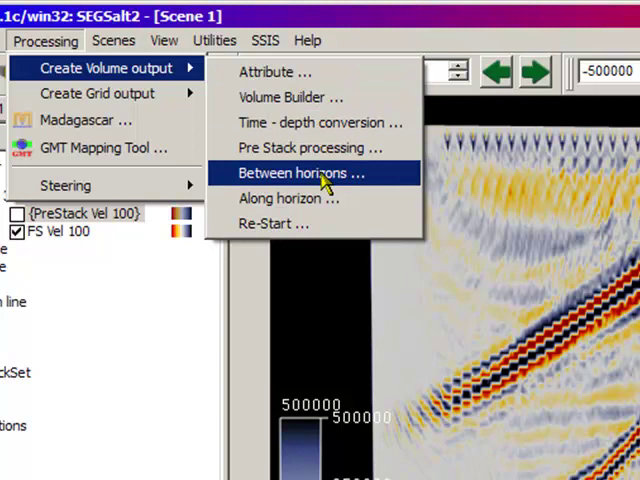
click(308, 147)
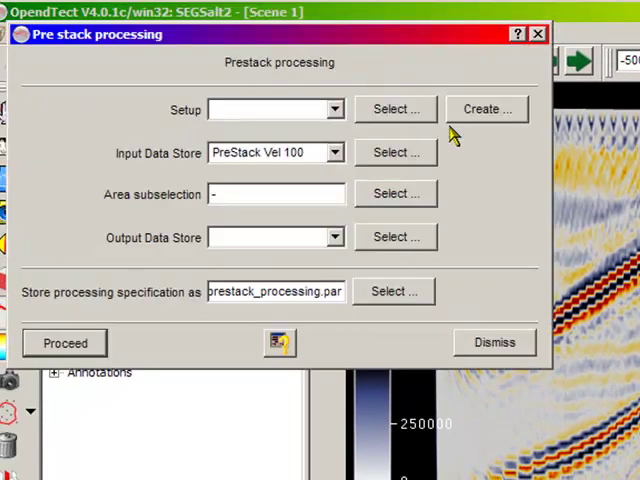
click(394, 109)
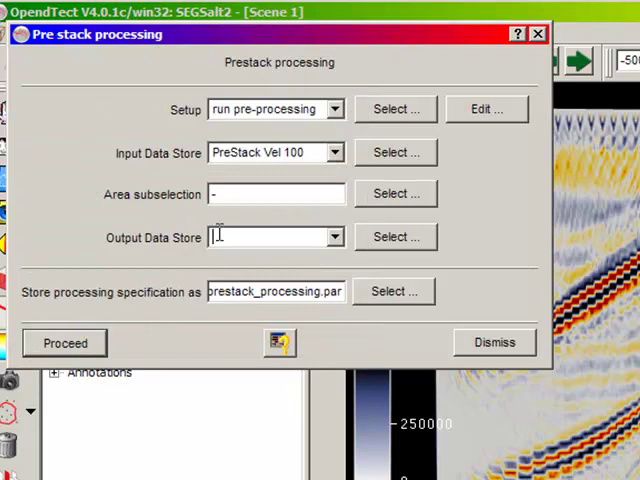
text(new pre)
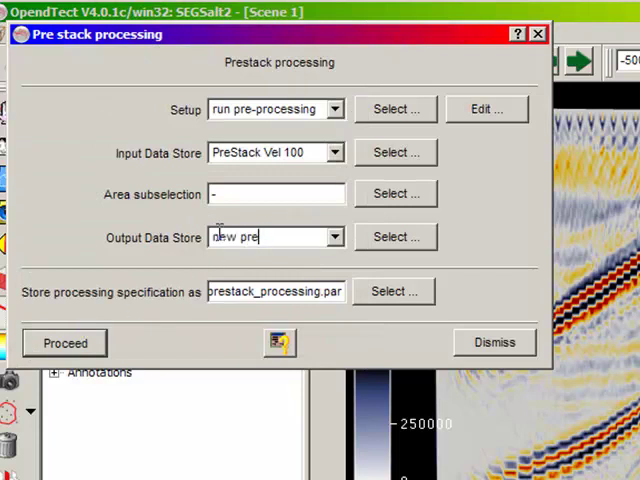
text(stack)
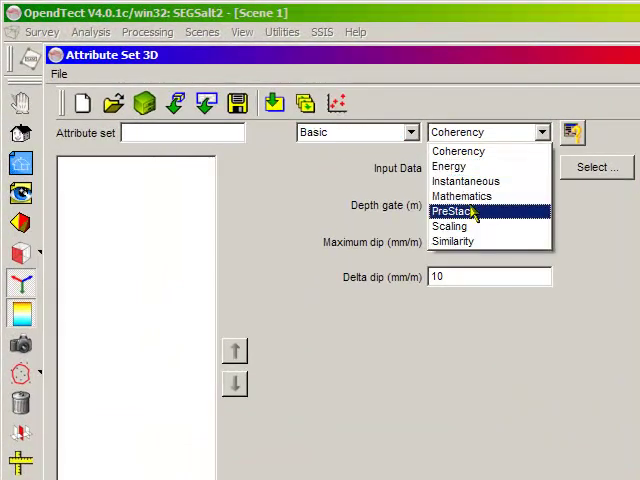
Add a 'near stack' PreStack attribute averaging offsets 200–1500 after run pre-processing, then begin 'extract intercept'
click(455, 210)
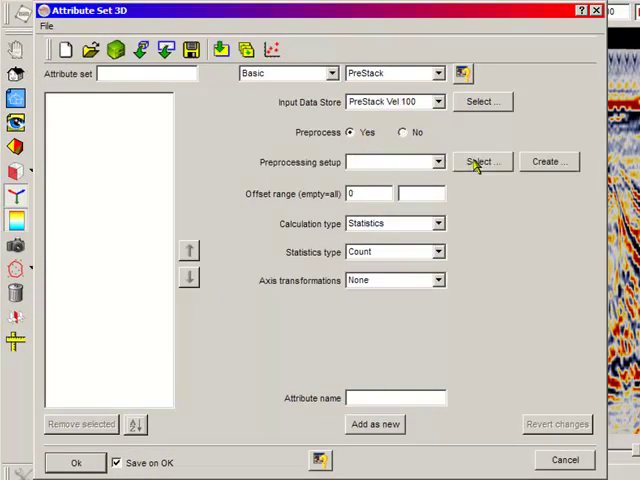
click(482, 161)
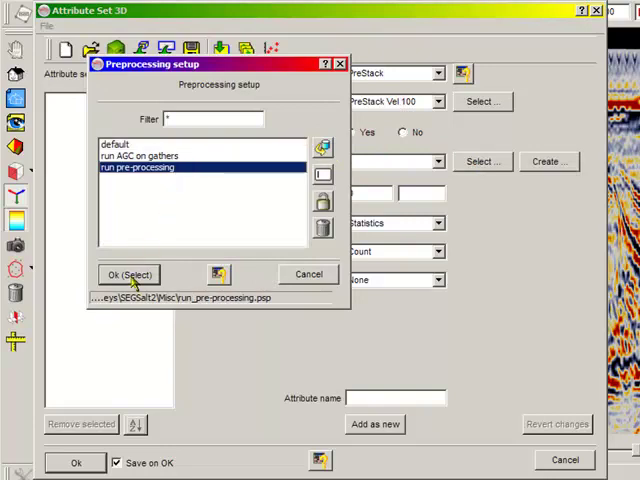
click(127, 274)
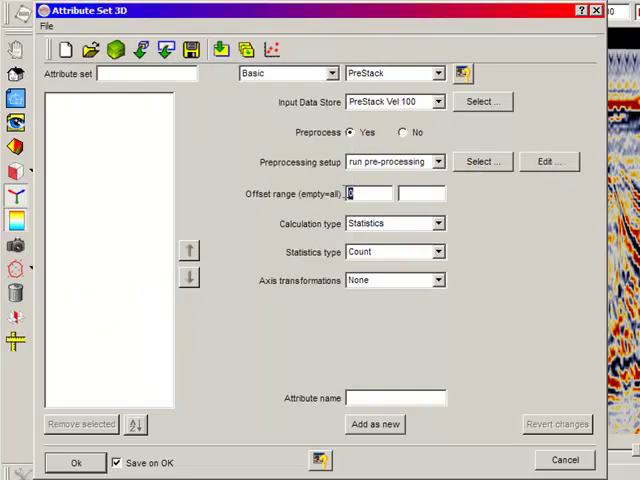
text(200)
click(421, 193)
text(1500)
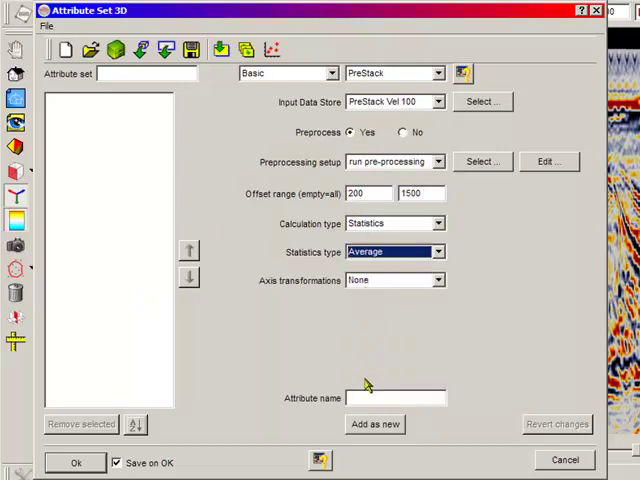
text(neal_st)
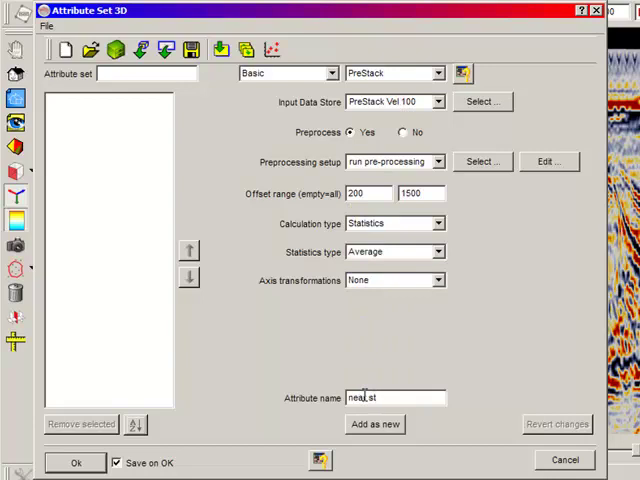
click(375, 424)
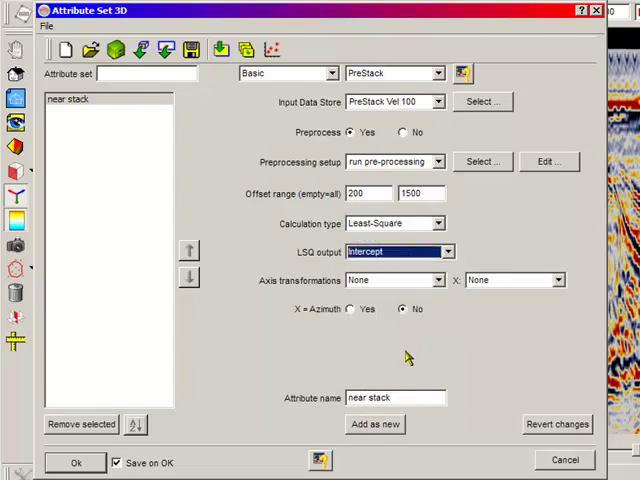
text(extract intercept)
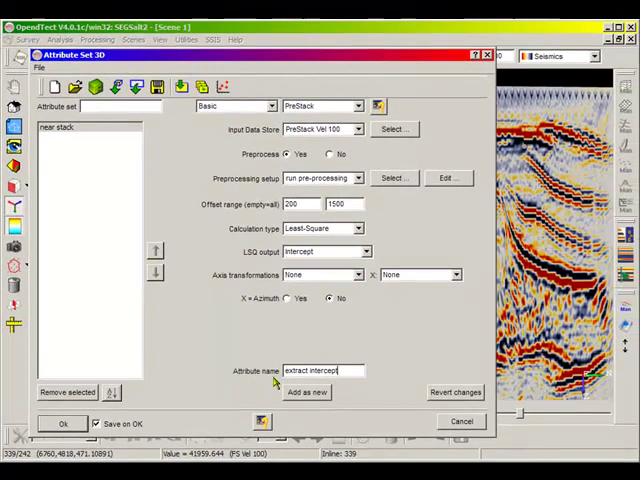
Add 'extract intercept' to the attribute set and close Attribute Set 3D
click(306, 392)
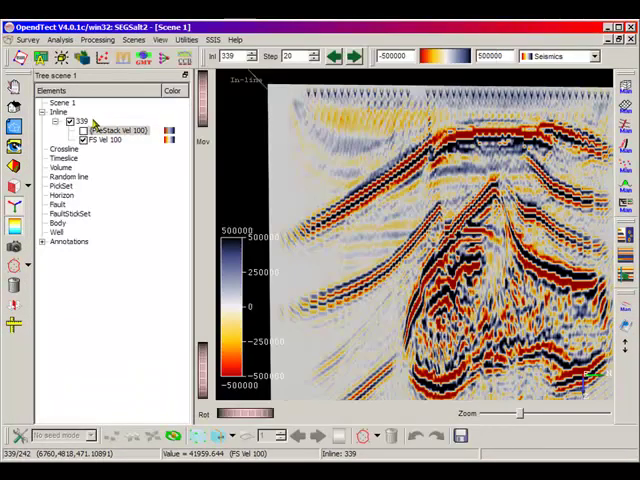
Load near stack and extract intercept as attribute layers on inline 339
right_click(115, 130)
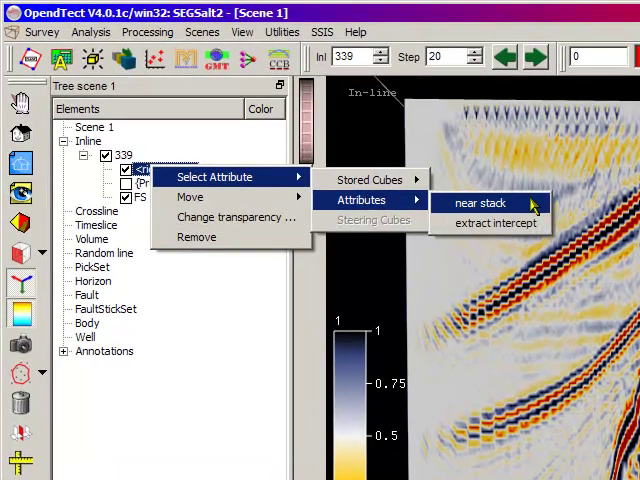
click(480, 203)
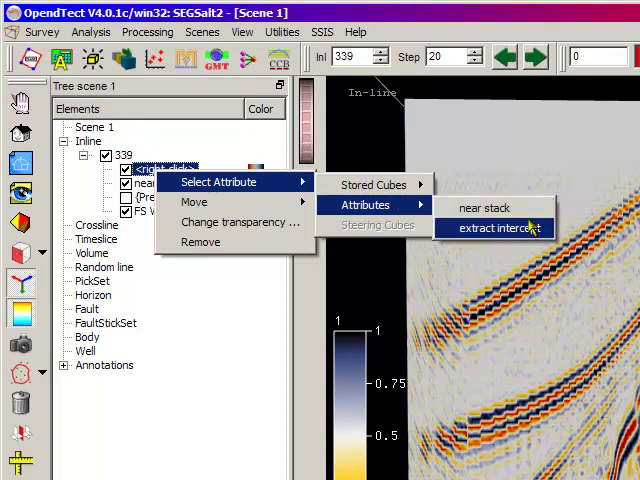
click(498, 228)
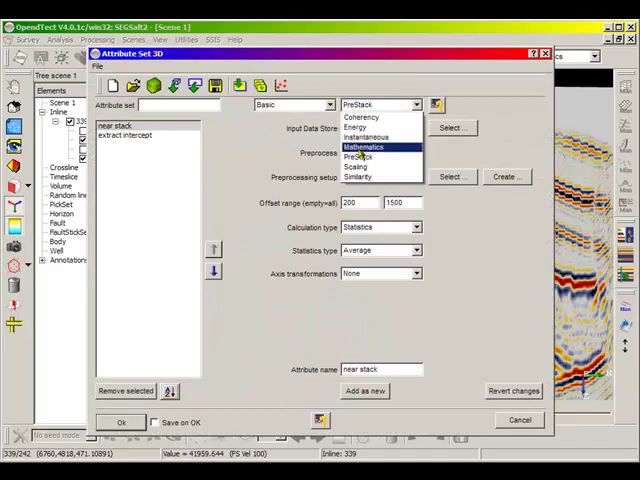
Add a Scaling attribute 'run AGC' using AGC on near stack with a 1000 window
click(358, 157)
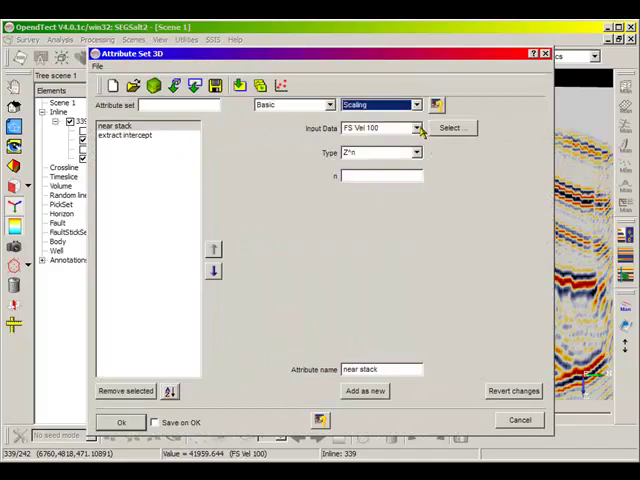
click(451, 127)
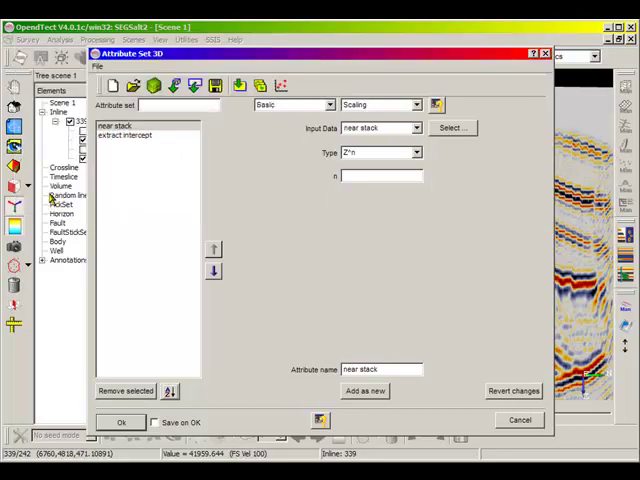
click(380, 152)
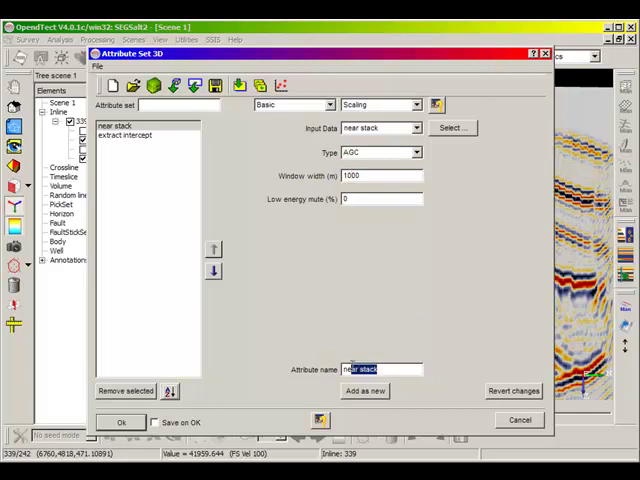
text(run)
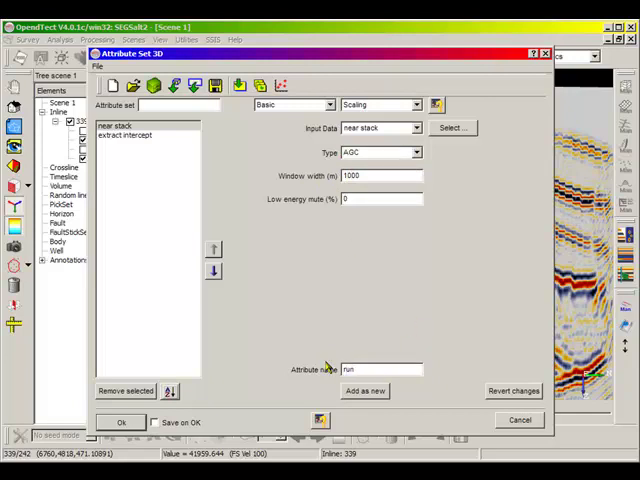
click(363, 390)
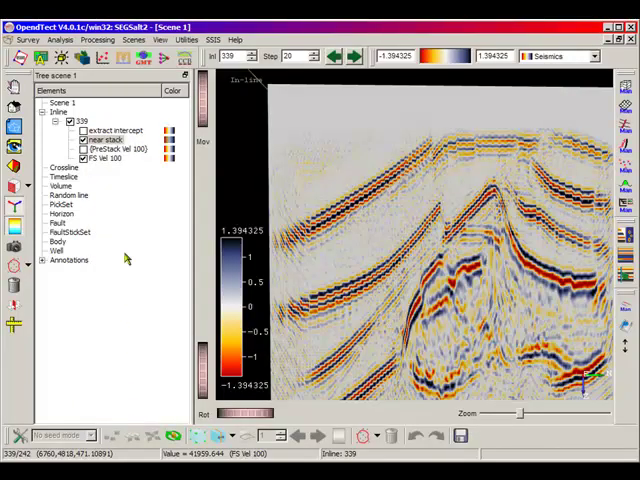
Show the run AGC attribute on the new inline 339 layer and select that layer
right_click(95, 118)
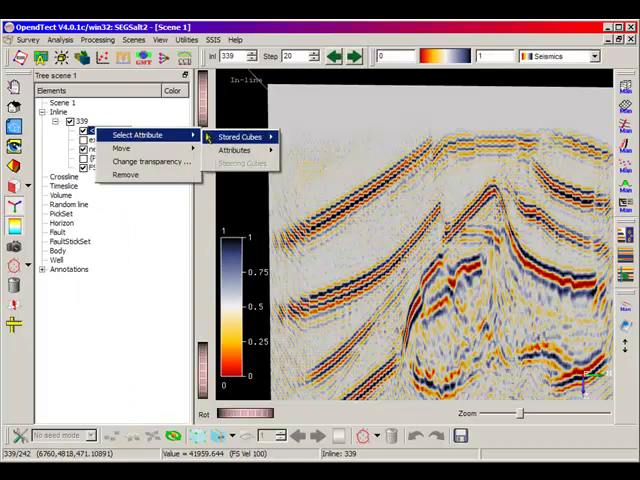
mouse_move(231, 149)
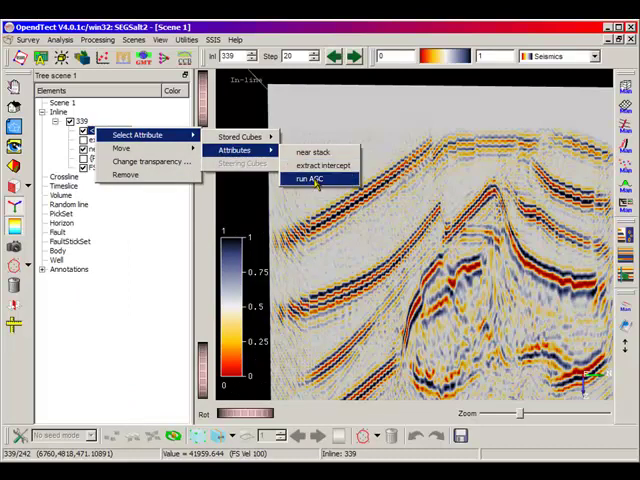
click(313, 178)
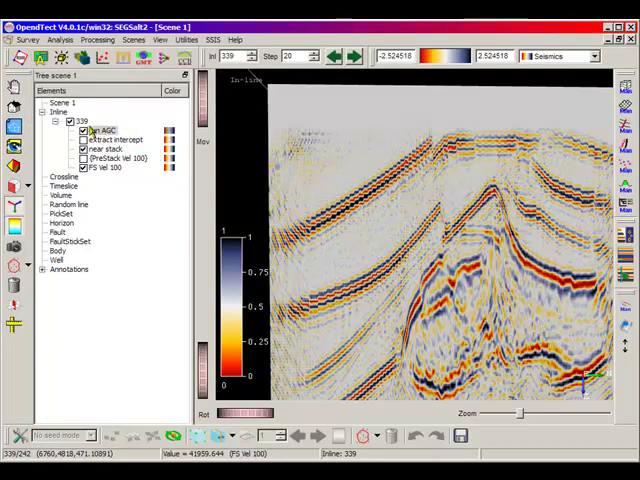
click(100, 130)
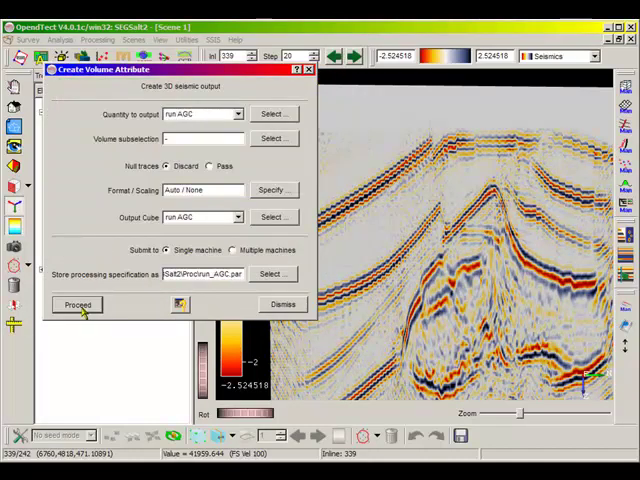
mouse_move(140, 312)
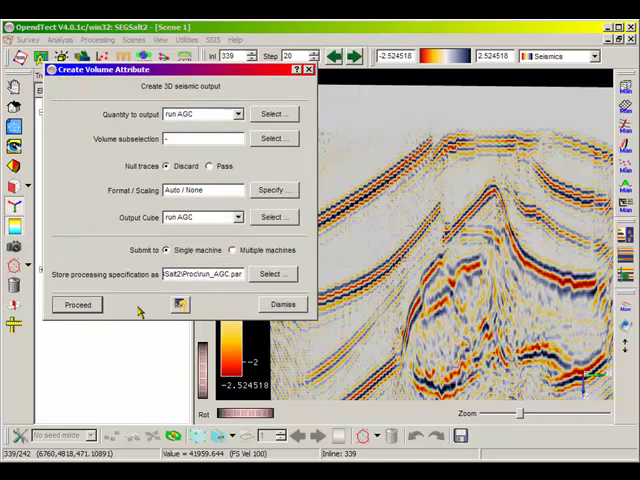
Proceed with creating the 'run AGC' output volume from the run AGC attribute
click(76, 304)
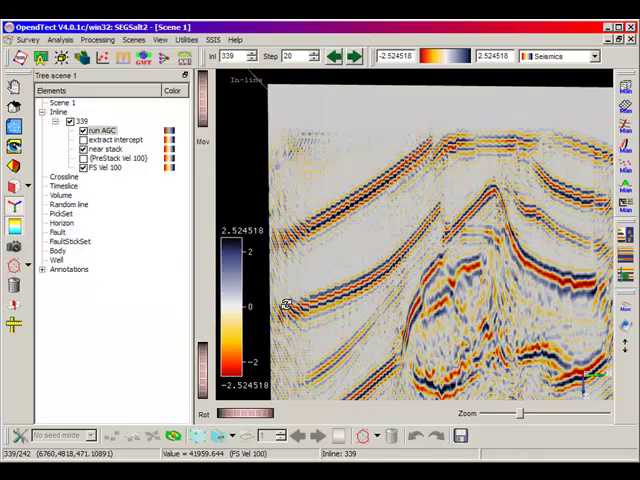